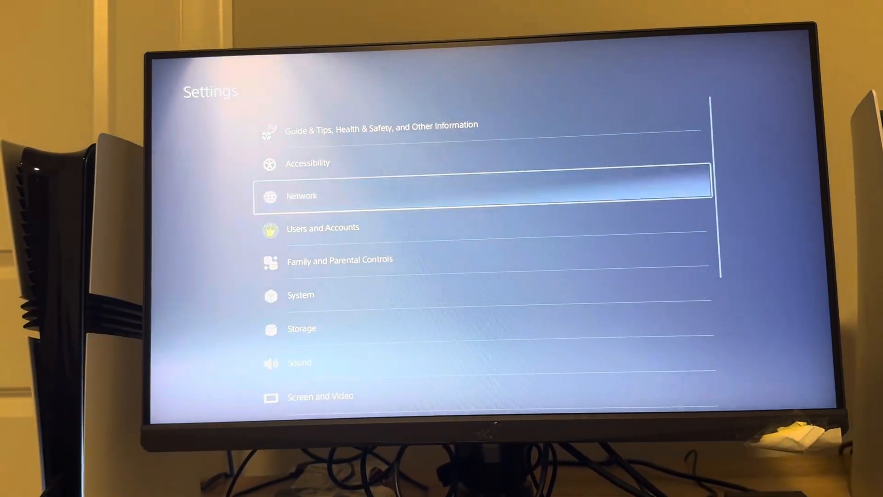
Enter the Network settings page from the PS5 Settings menu.
{"action": "left_click", "coordinate": [302, 195]}
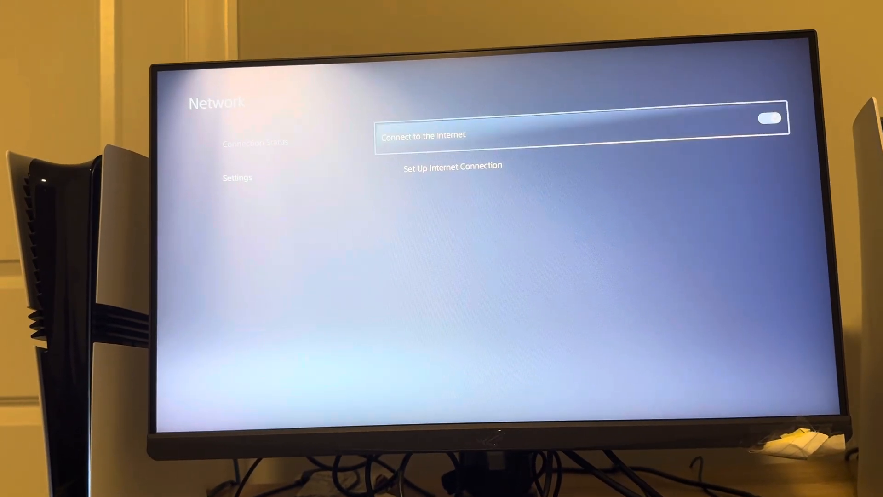
{"action": "left_click", "coordinate": [453, 167]}
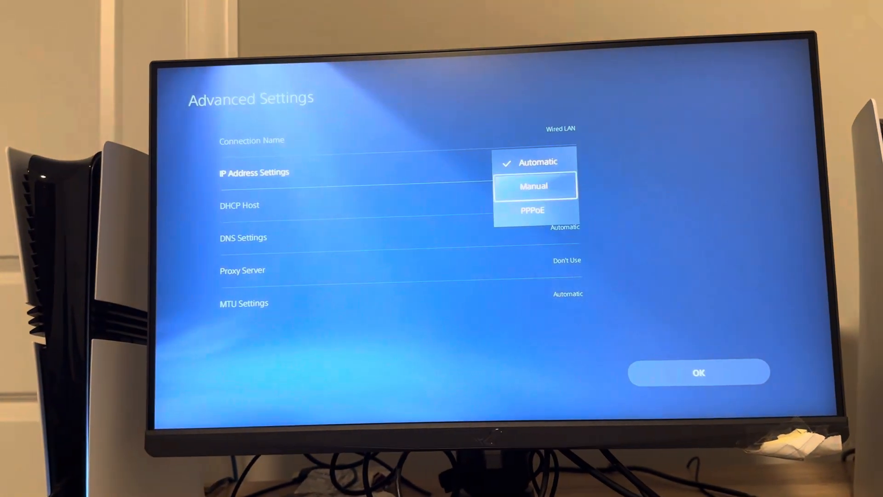
Set the wired LAN connection's IP Address Settings to Manual, revealing IPv4, subnet, gateway and DNS fields.
{"action": "key", "text": "down"}
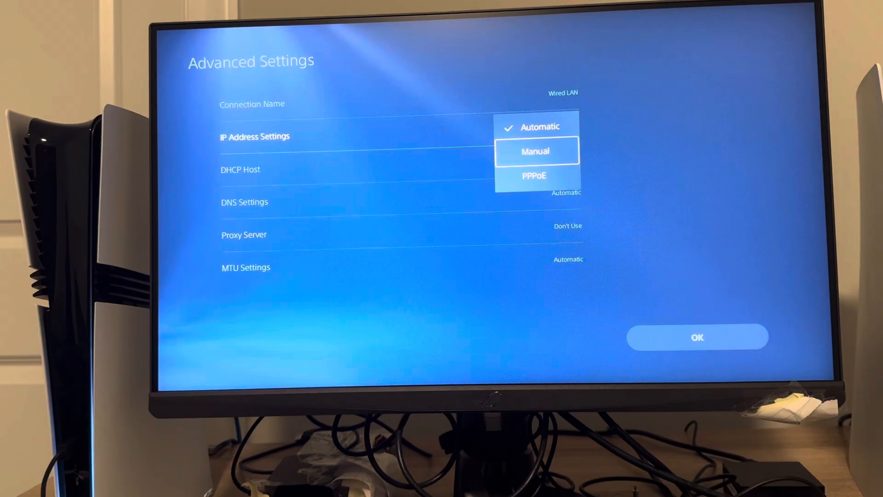
{"action": "left_click", "coordinate": [536, 151]}
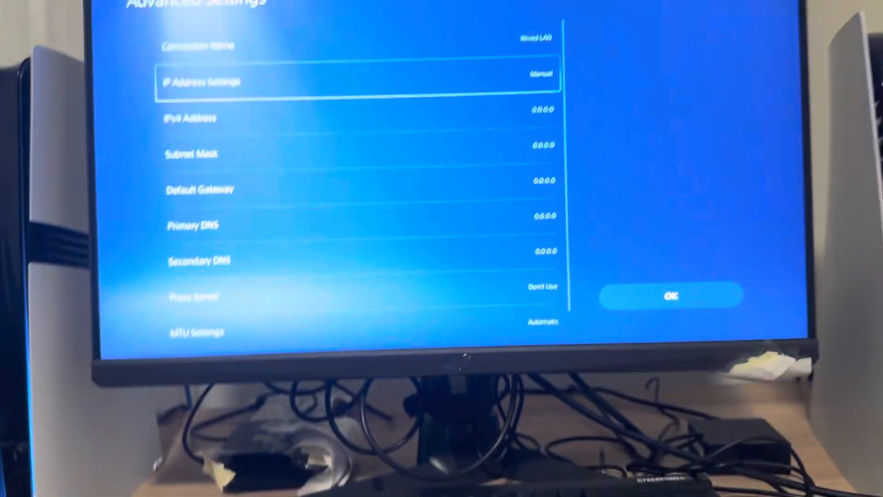